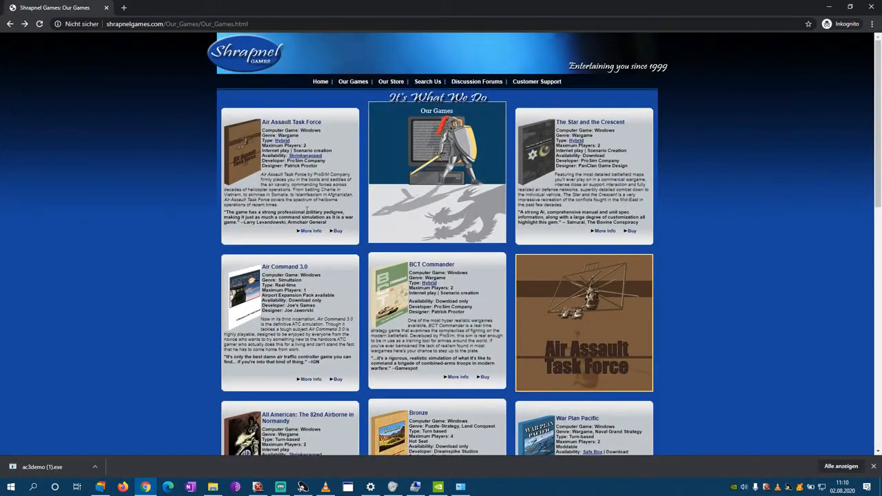
{"action": "mouse_move", "coordinate": [399, 328]}
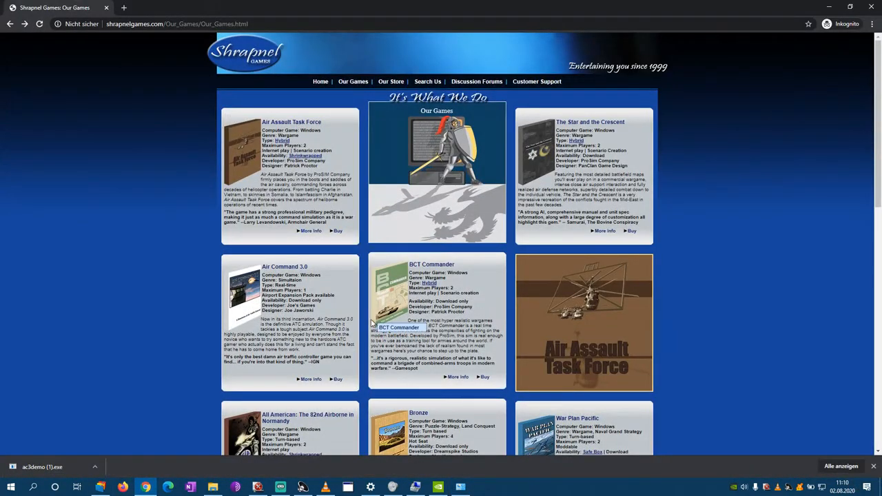
- Reach the Air Assault Task Force page via Our Games and start the Windows demo download
{"action": "scroll", "scroll_direction": "down", "scroll_amount": 3}
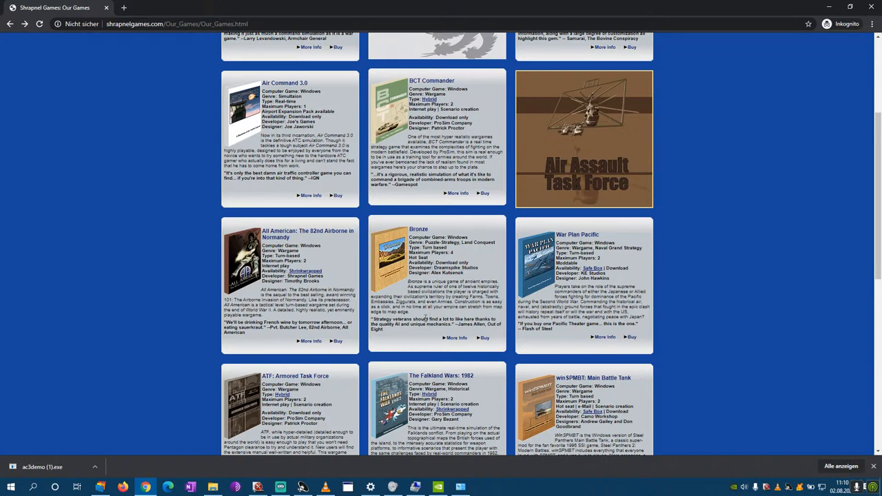
{"action": "scroll", "scroll_direction": "down", "scroll_amount": 3}
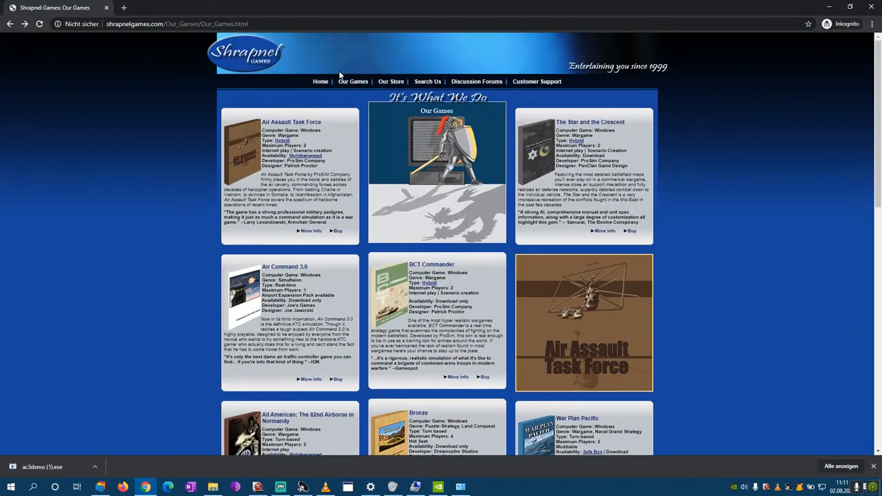
{"action": "left_click", "coordinate": [353, 82]}
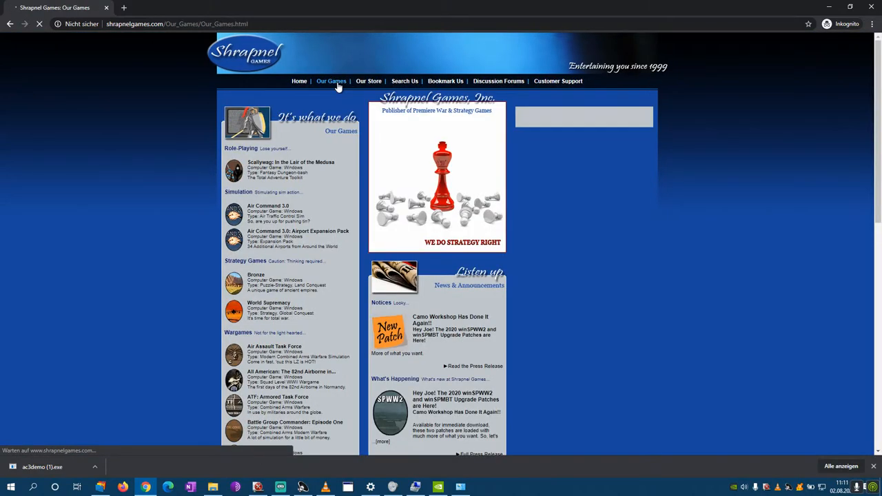
{"action": "left_click", "coordinate": [331, 80]}
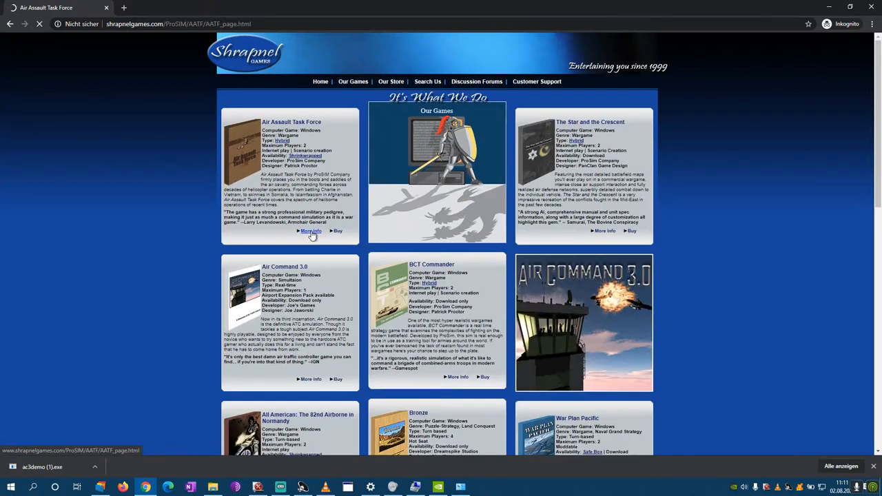
{"action": "left_click", "coordinate": [312, 231]}
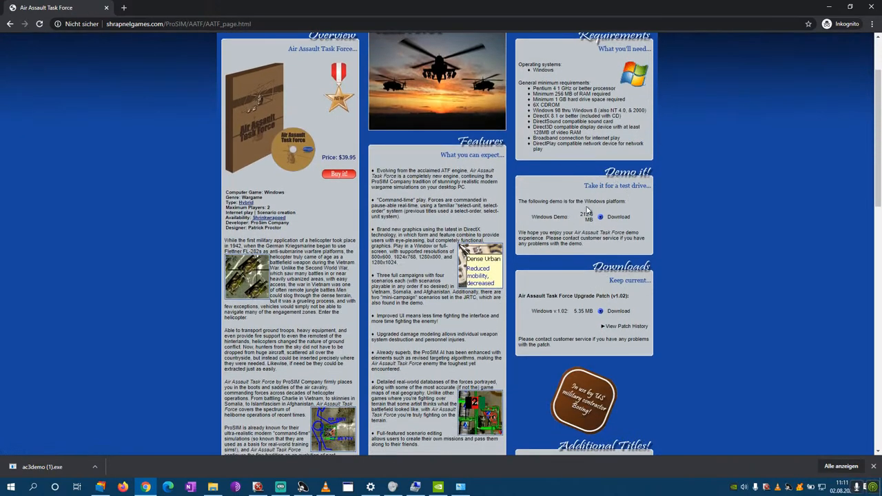
{"action": "mouse_move", "coordinate": [623, 195]}
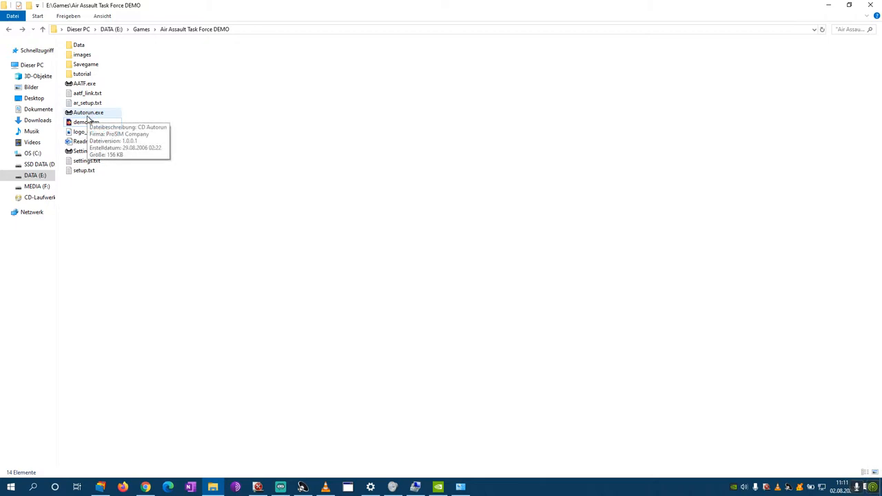
- Run Autorun.exe then AATF.exe from the Air Assault Task Force DEMO folder
{"action": "double_click", "coordinate": [88, 150]}
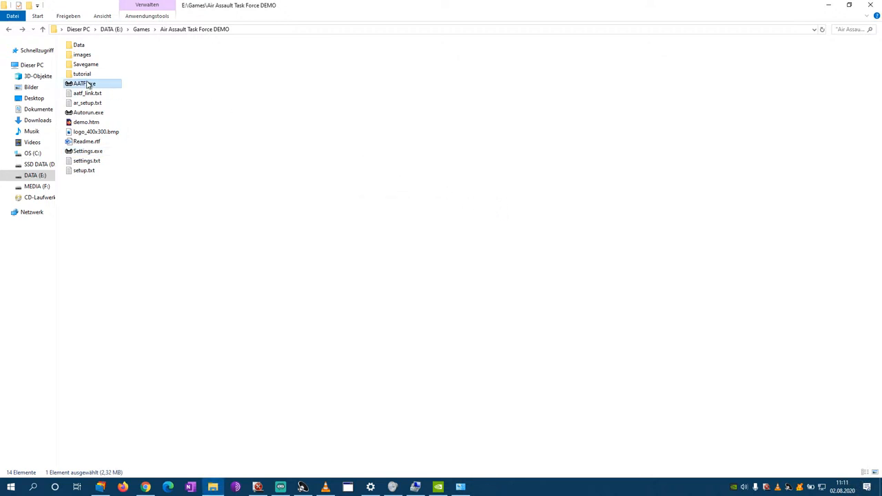
{"action": "double_click", "coordinate": [83, 84]}
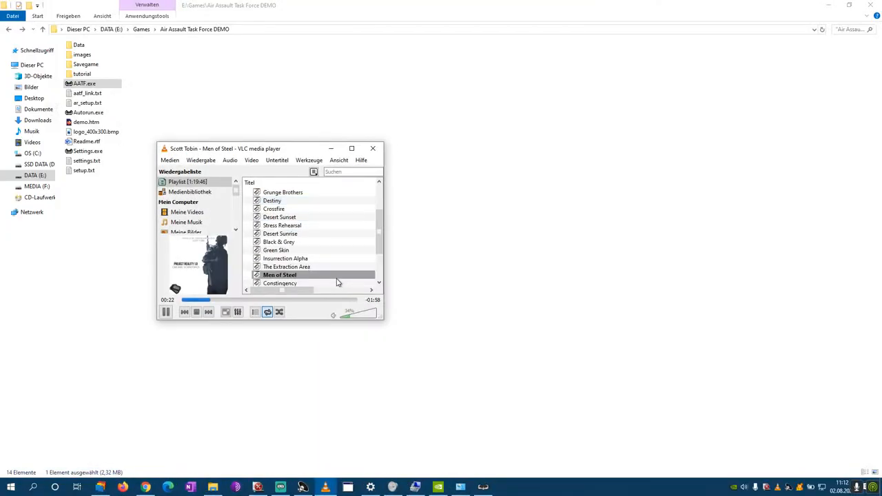
- Switch to the game window and choose SINGLE MISSION from the main menu
{"action": "left_click", "coordinate": [165, 312]}
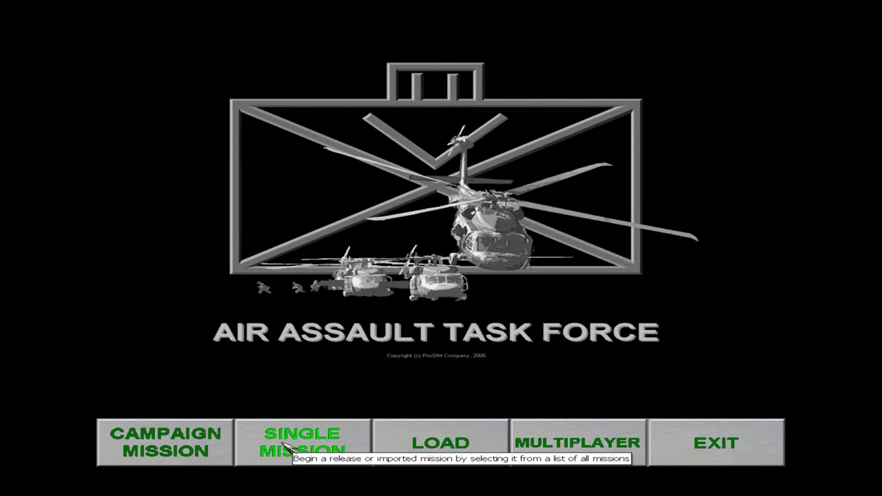
{"action": "left_click", "coordinate": [301, 444]}
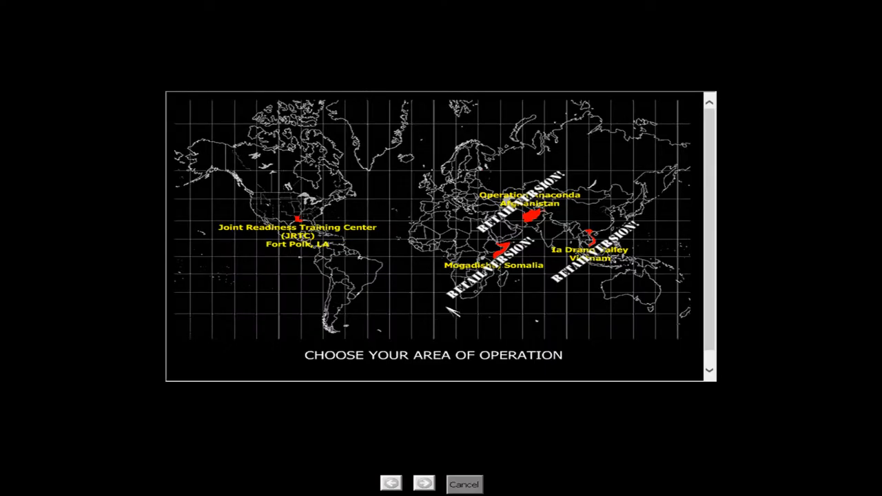
{"action": "mouse_move", "coordinate": [503, 177]}
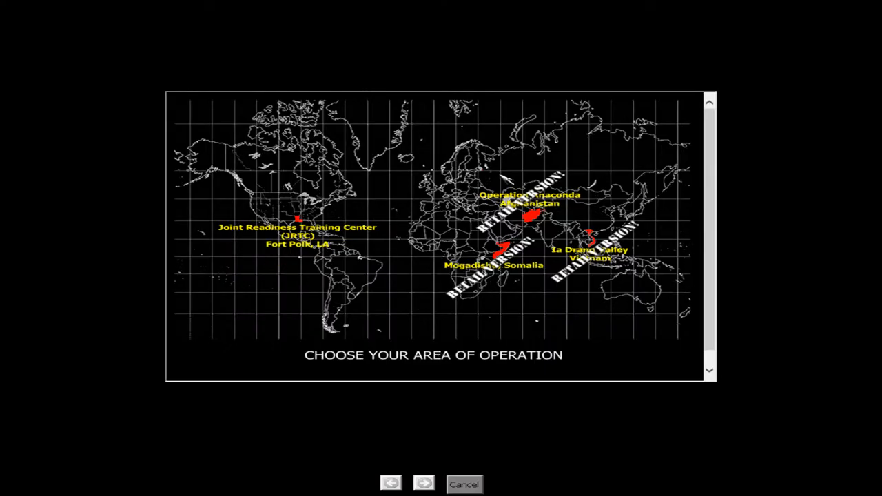
{"action": "mouse_move", "coordinate": [513, 275]}
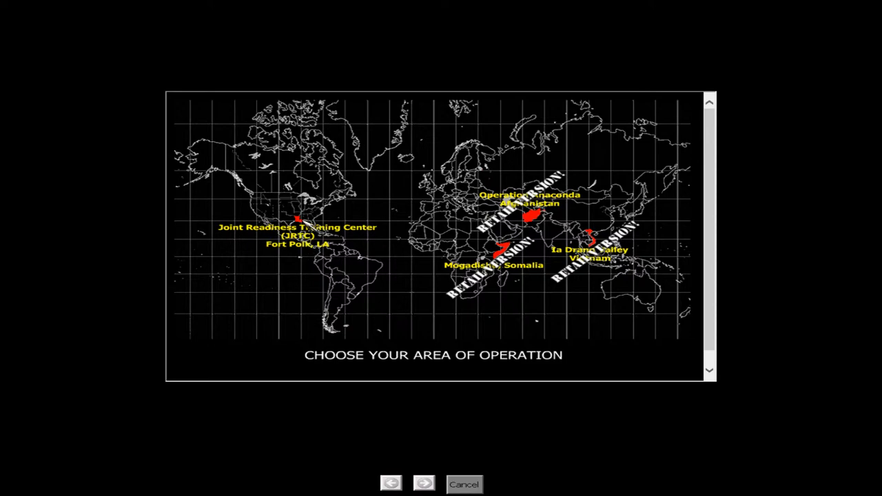
- Choose the Joint Readiness Training Center area to bring up the Aragon intro briefing
{"action": "left_click", "coordinate": [391, 482]}
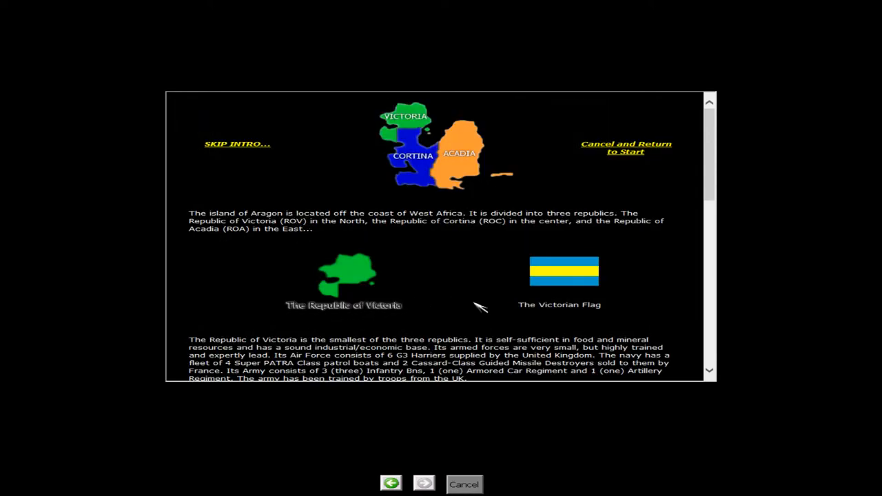
{"action": "mouse_move", "coordinate": [290, 218]}
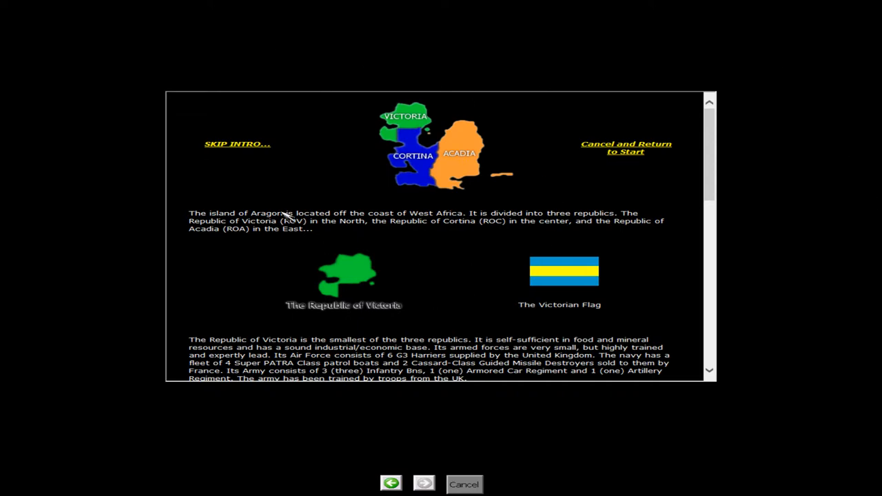
{"action": "mouse_move", "coordinate": [474, 239]}
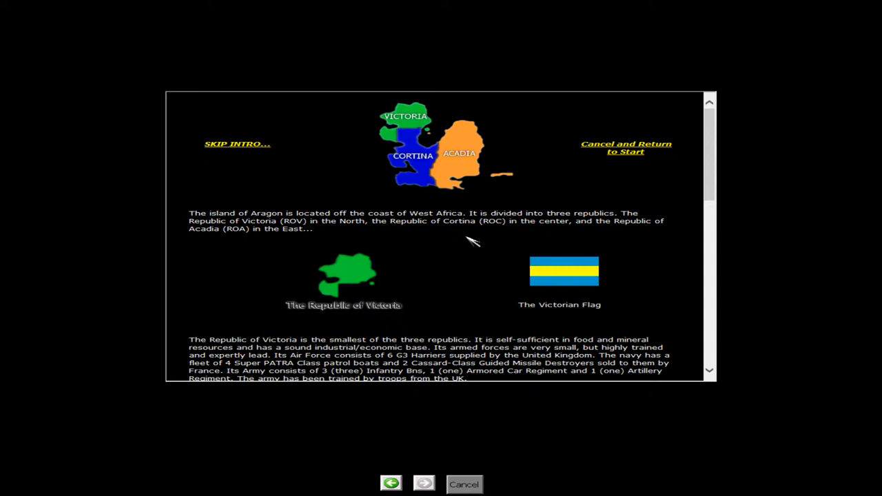
{"action": "mouse_move", "coordinate": [485, 233]}
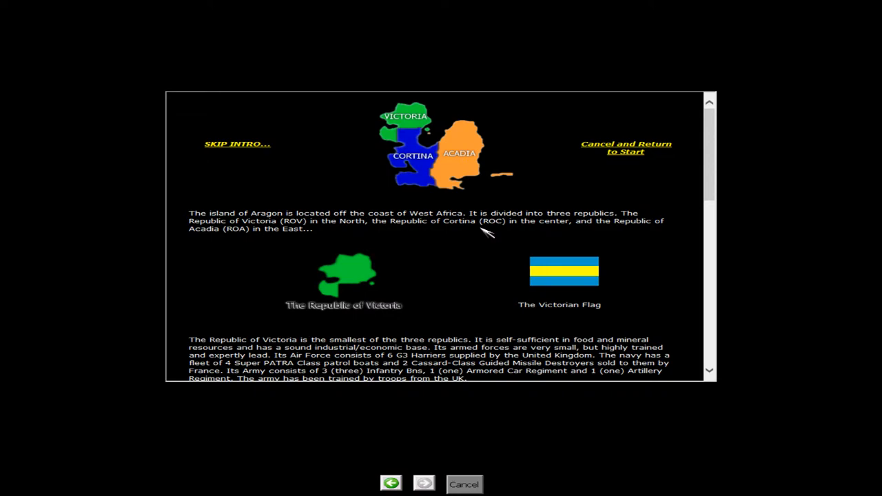
{"action": "mouse_move", "coordinate": [625, 147]}
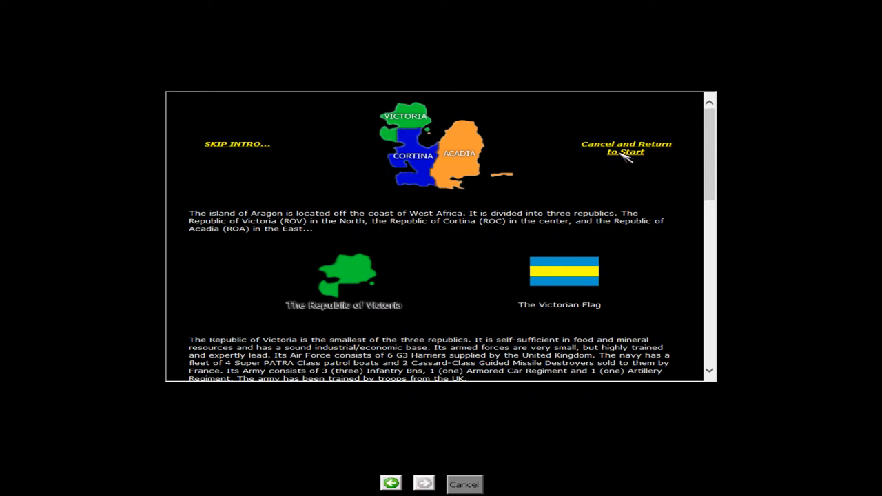
{"action": "mouse_move", "coordinate": [507, 232]}
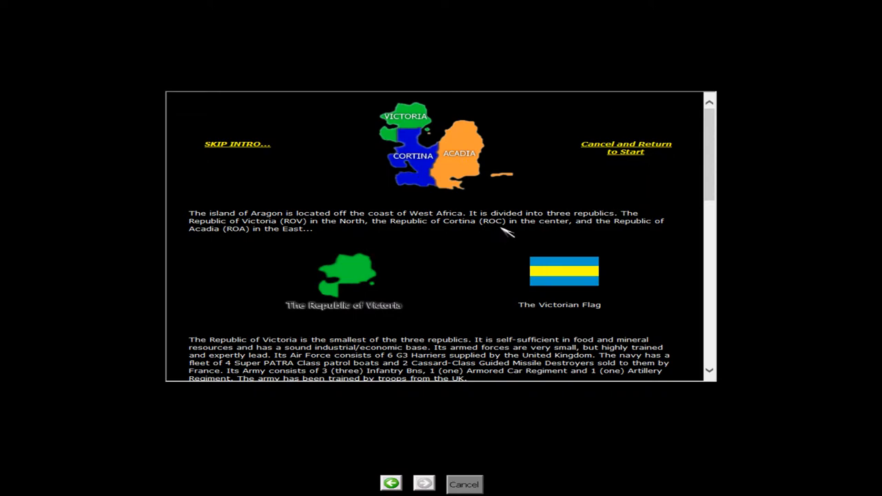
{"action": "mouse_move", "coordinate": [586, 232]}
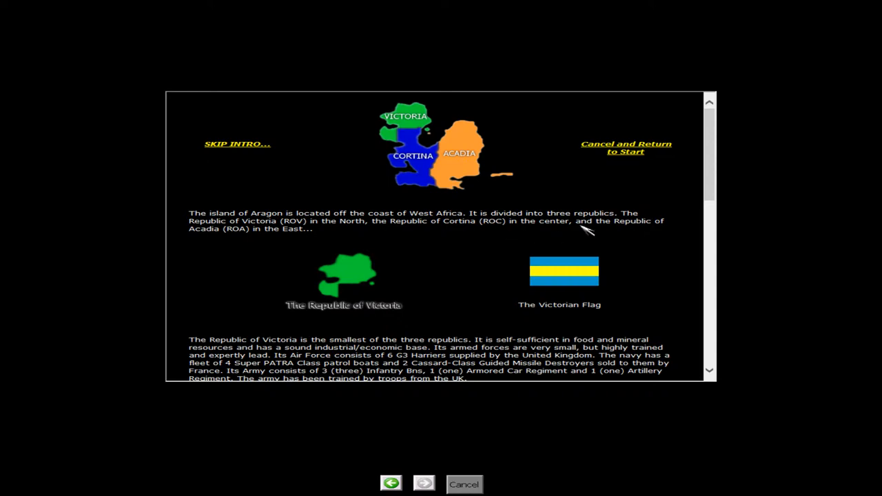
{"action": "mouse_move", "coordinate": [714, 187]}
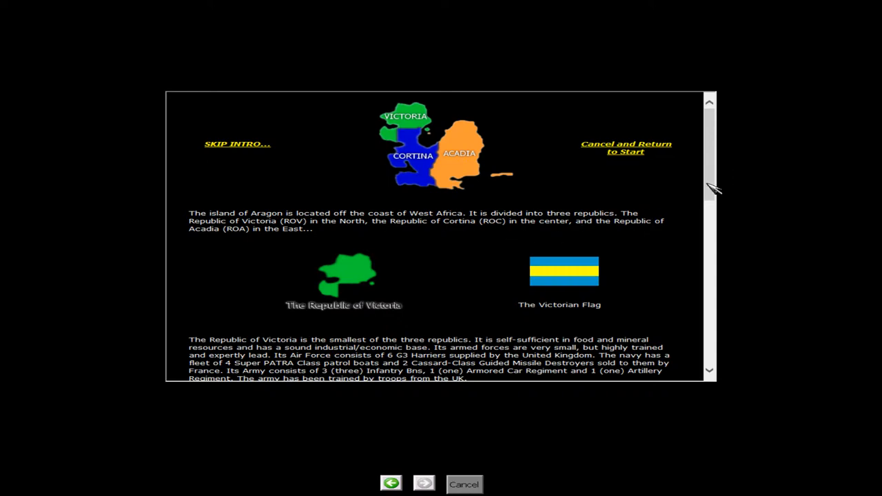
{"action": "mouse_move", "coordinate": [386, 295]}
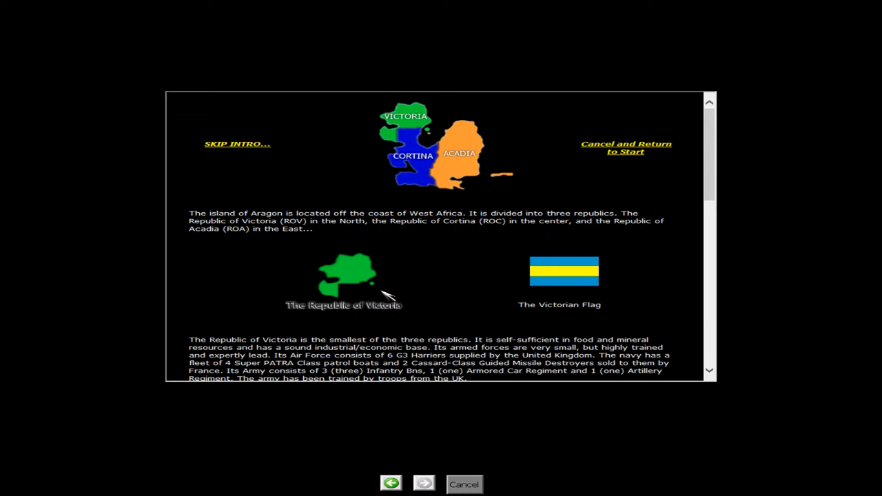
{"action": "mouse_move", "coordinate": [475, 231]}
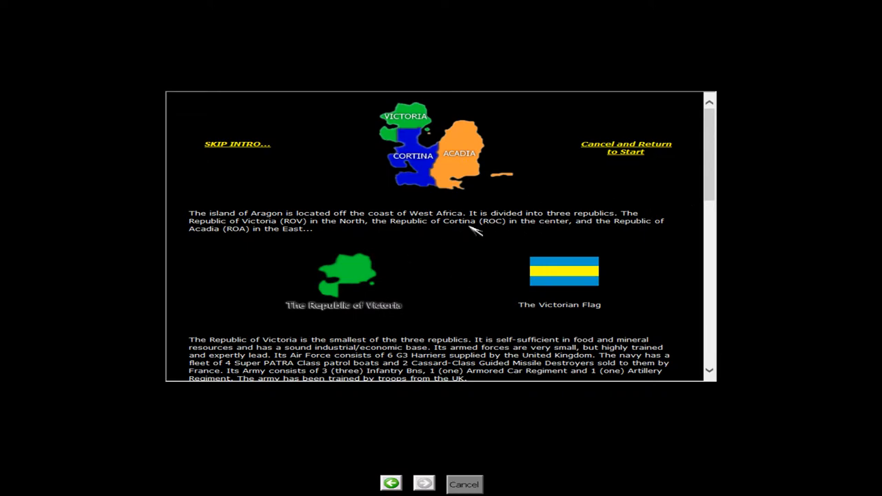
{"action": "mouse_move", "coordinate": [727, 190]}
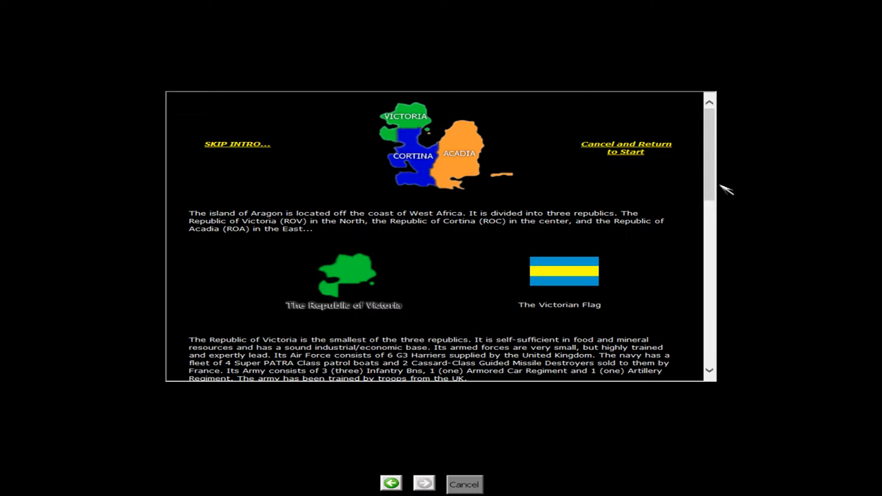
{"action": "mouse_move", "coordinate": [393, 306]}
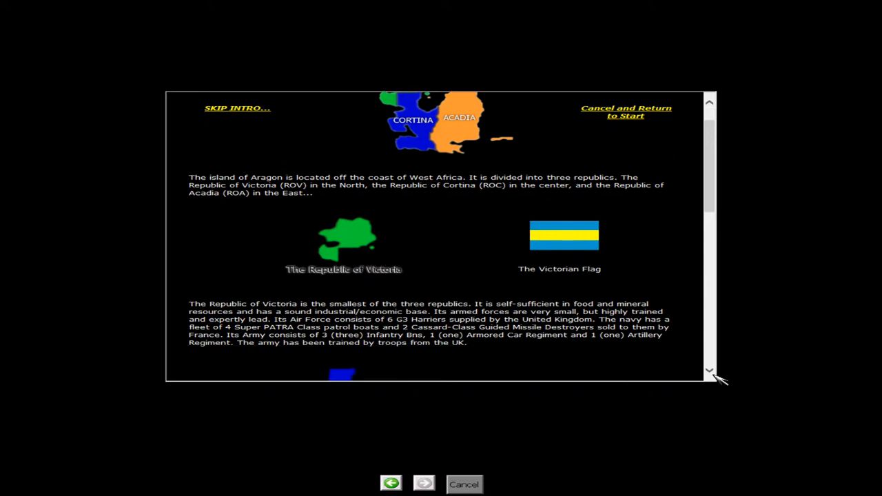
- Read down the intro through Victoria, Cortina and Acadia to the Situation section and Continue link
{"action": "left_click", "coordinate": [709, 371]}
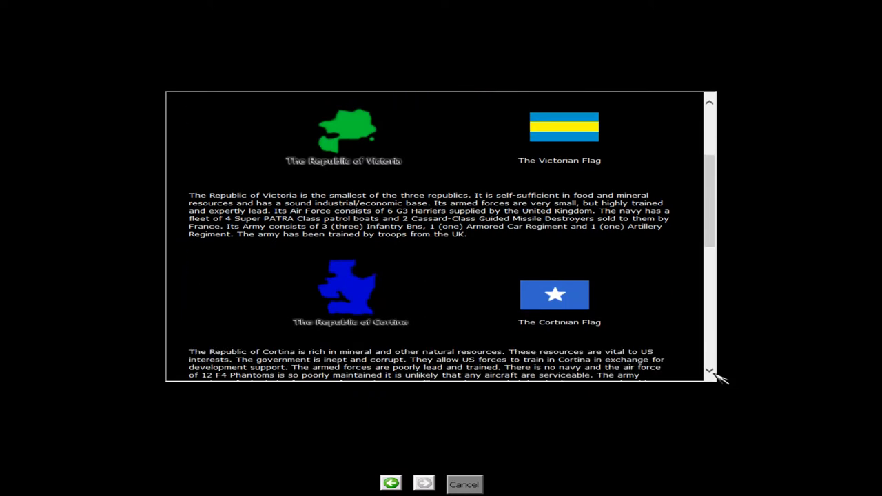
{"action": "scroll", "scroll_direction": "down", "scroll_amount": 3}
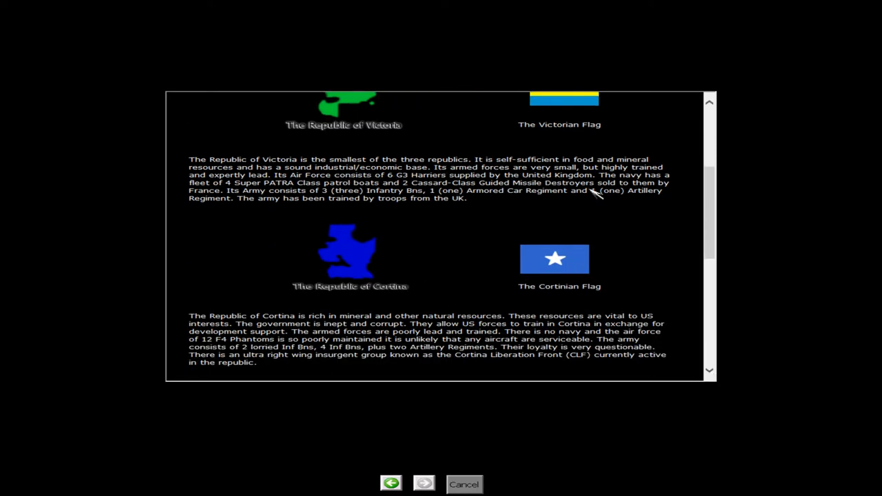
{"action": "mouse_move", "coordinate": [619, 371]}
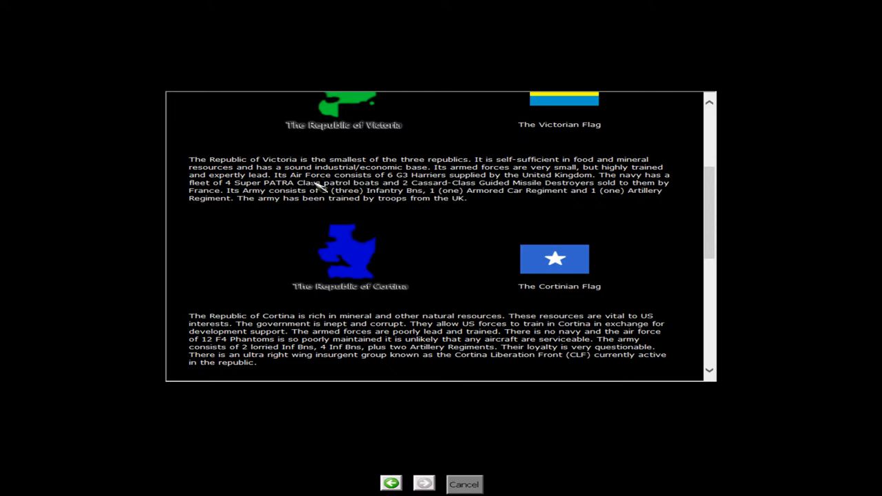
{"action": "mouse_move", "coordinate": [369, 152]}
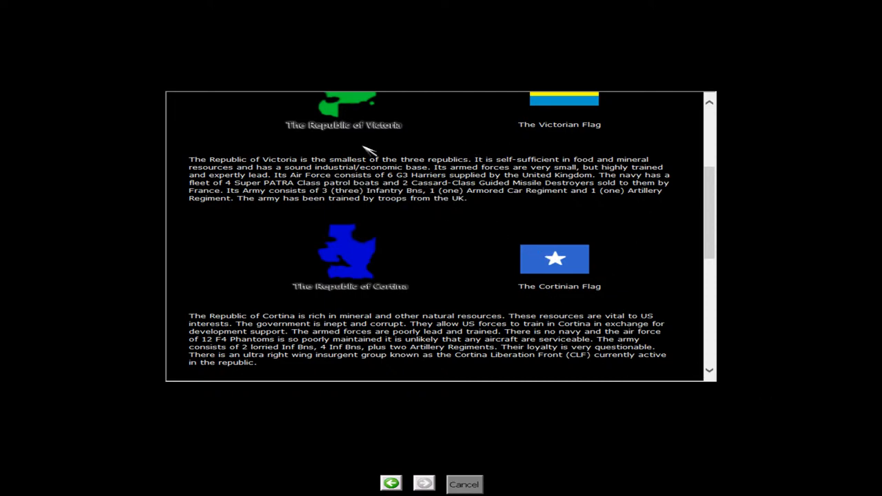
{"action": "mouse_move", "coordinate": [811, 118]}
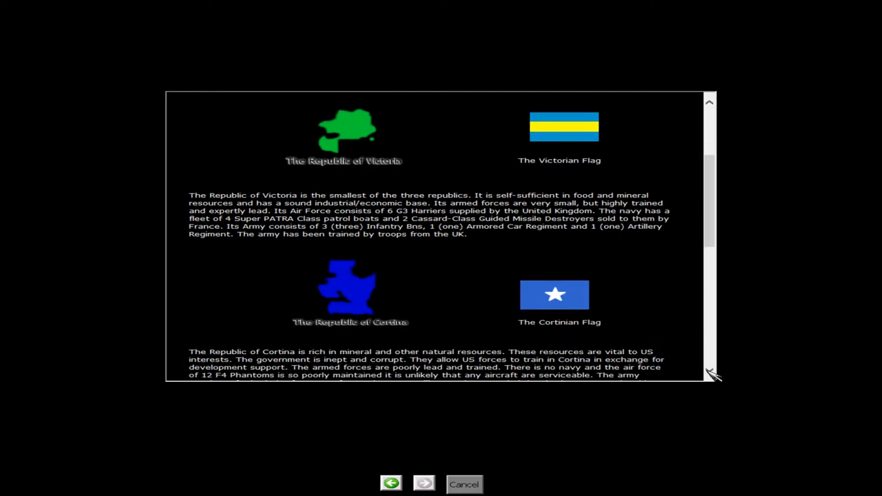
{"action": "scroll", "scroll_direction": "down", "scroll_amount": 3}
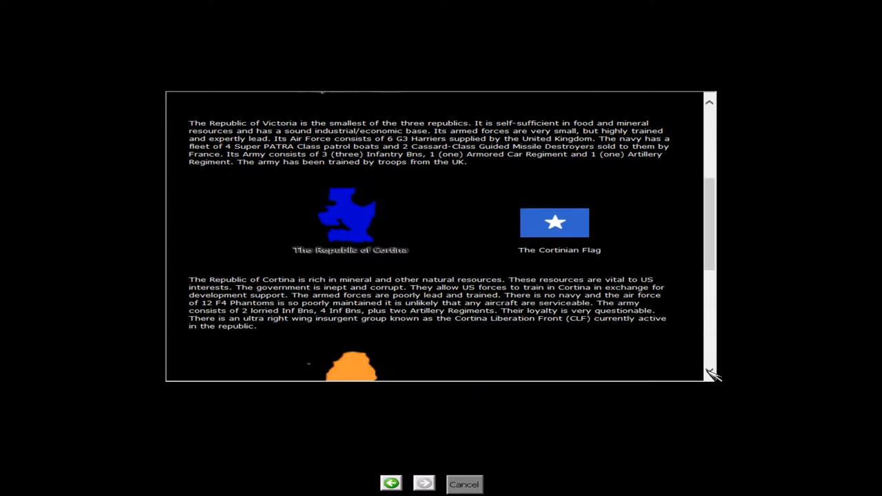
{"action": "scroll", "scroll_direction": "down", "scroll_amount": 3}
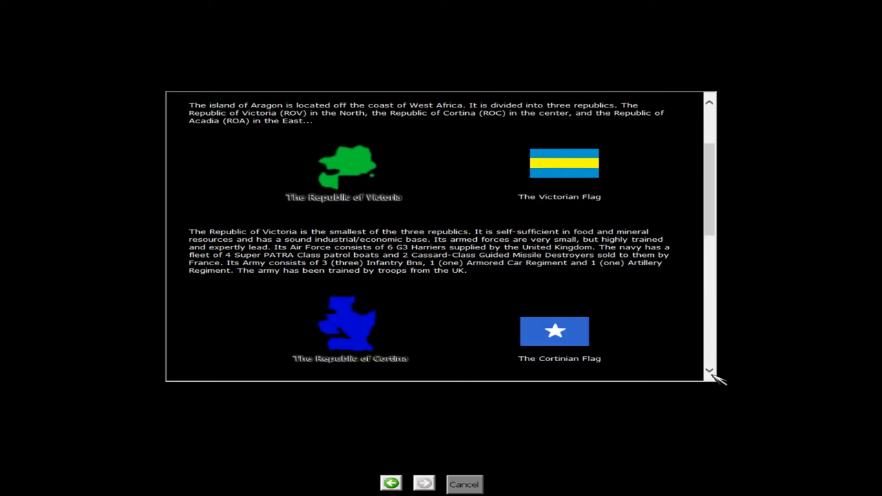
{"action": "scroll", "scroll_direction": "down", "scroll_amount": 3}
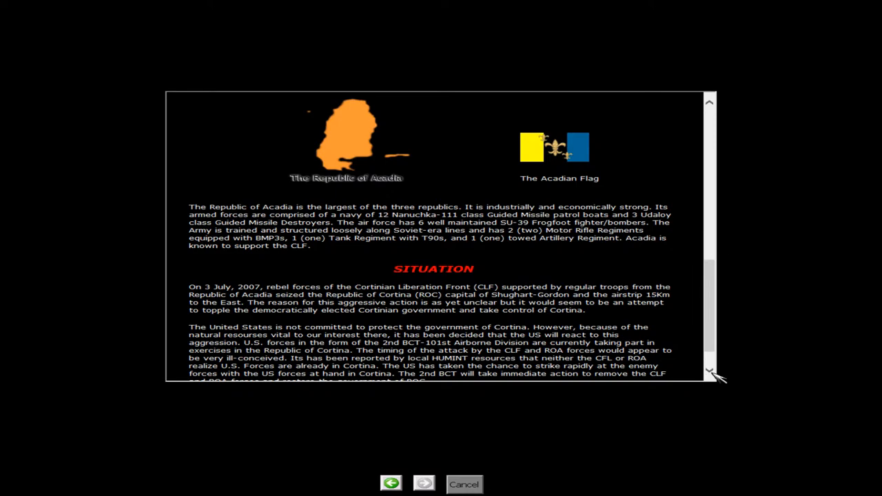
{"action": "mouse_move", "coordinate": [710, 379]}
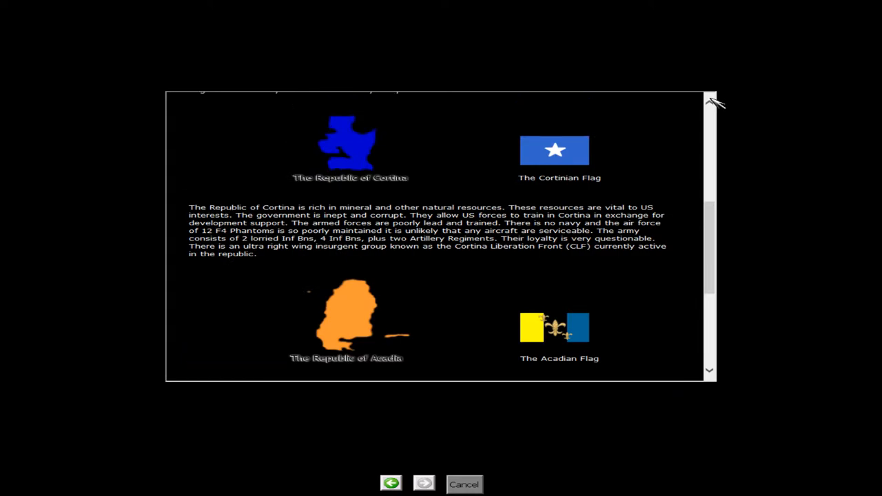
{"action": "scroll", "scroll_direction": "up", "scroll_amount": 3}
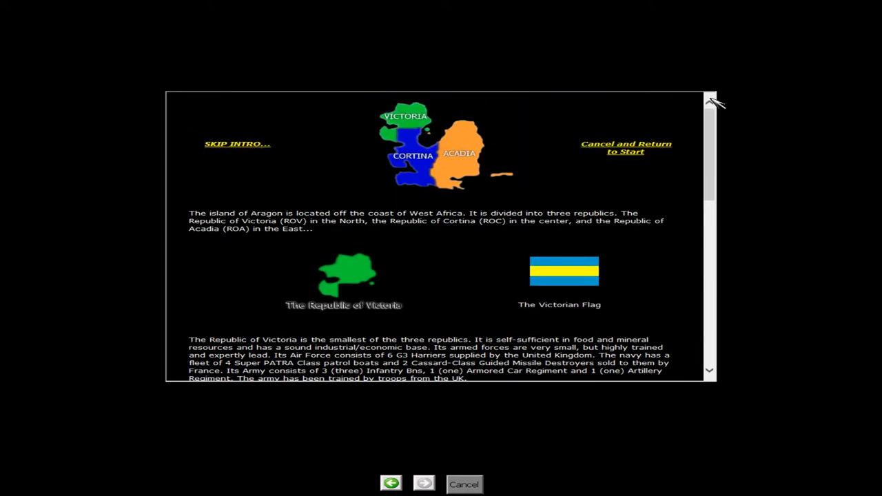
{"action": "mouse_move", "coordinate": [719, 311]}
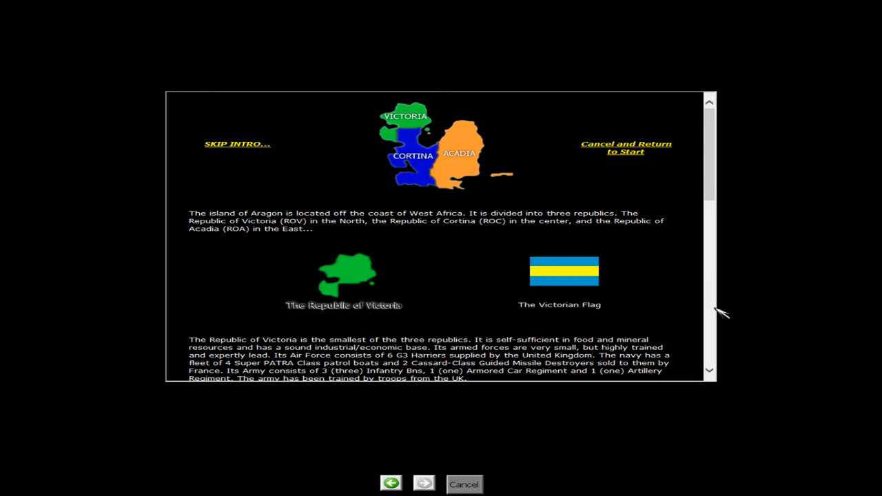
{"action": "mouse_move", "coordinate": [719, 377]}
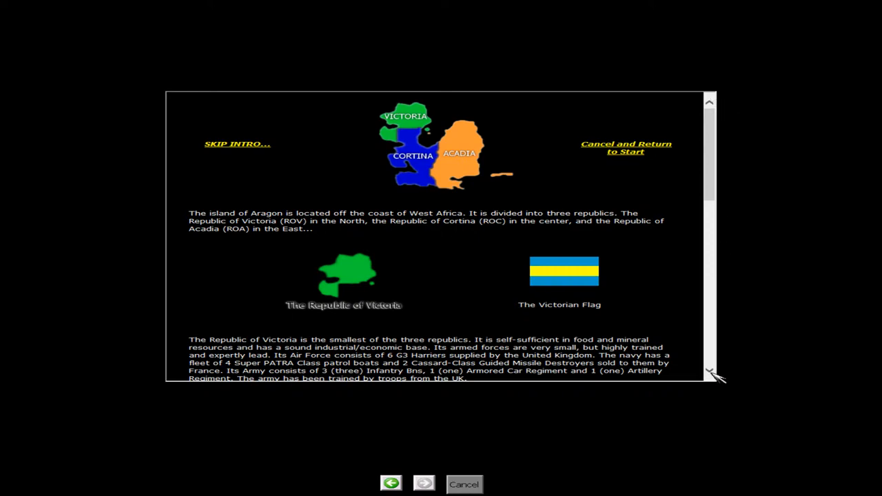
{"action": "scroll", "scroll_direction": "down", "scroll_amount": 3}
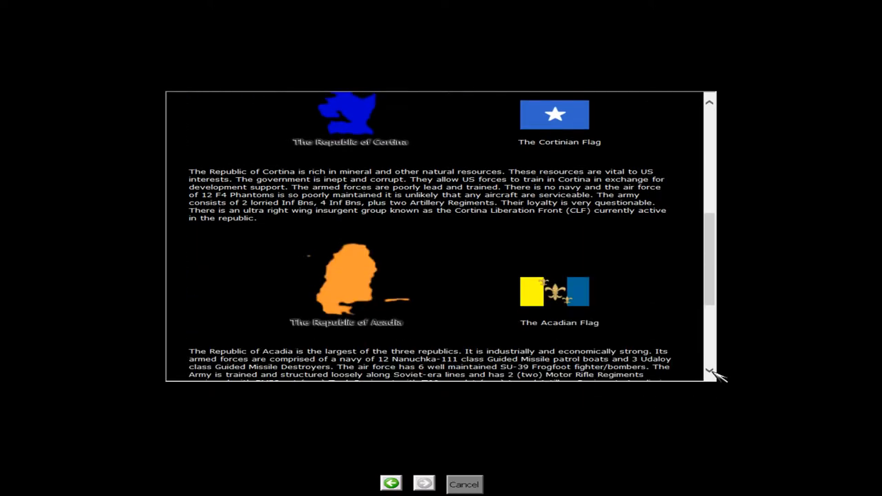
{"action": "scroll", "scroll_direction": "down", "scroll_amount": 3}
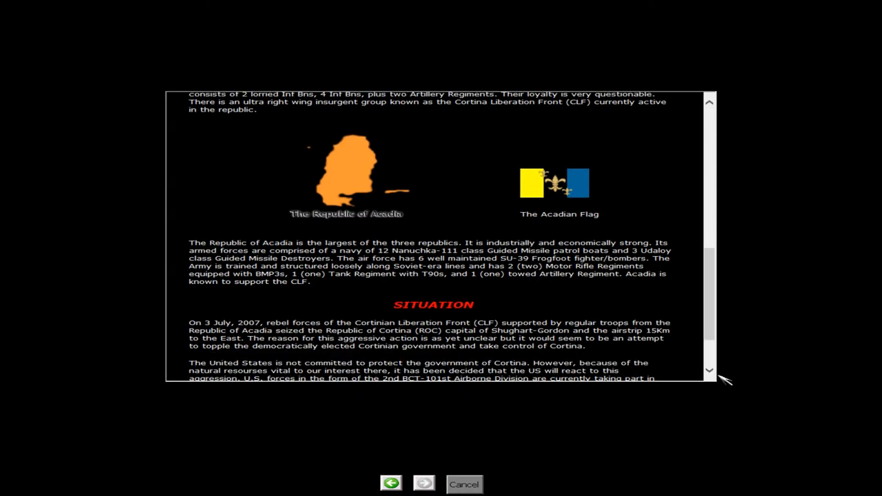
{"action": "scroll", "scroll_direction": "down", "scroll_amount": 3}
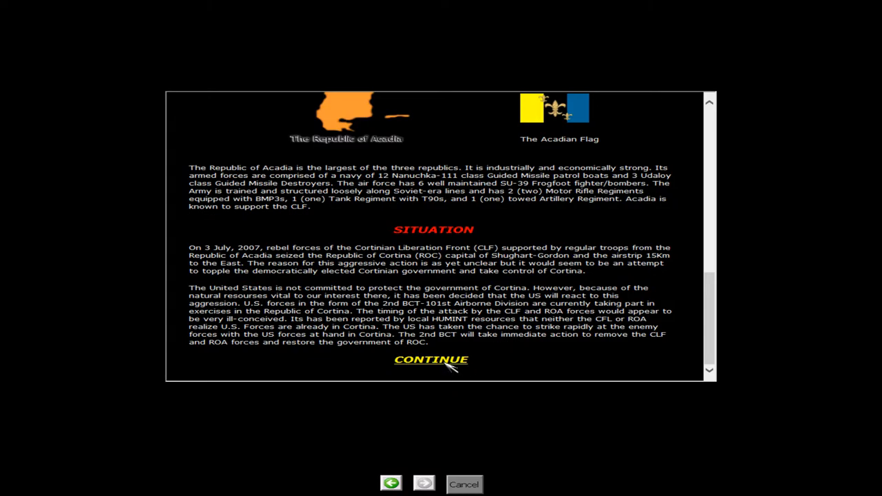
{"action": "mouse_move", "coordinate": [434, 121]}
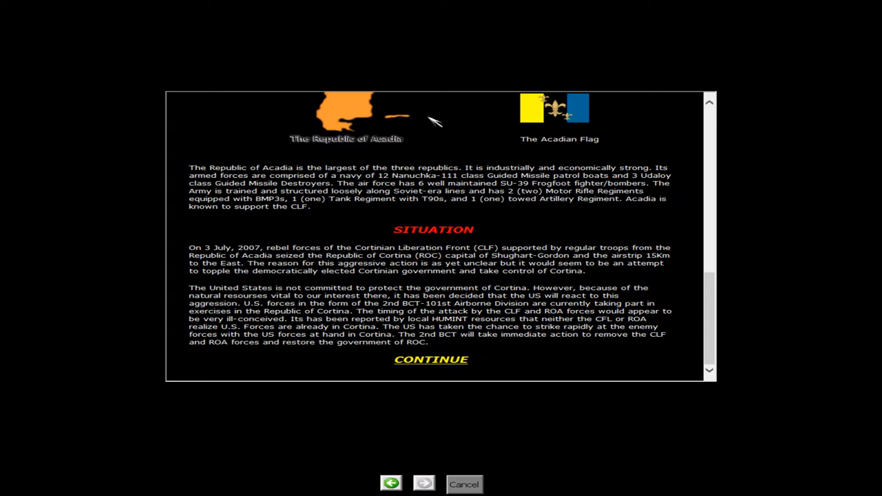
{"action": "mouse_move", "coordinate": [480, 314]}
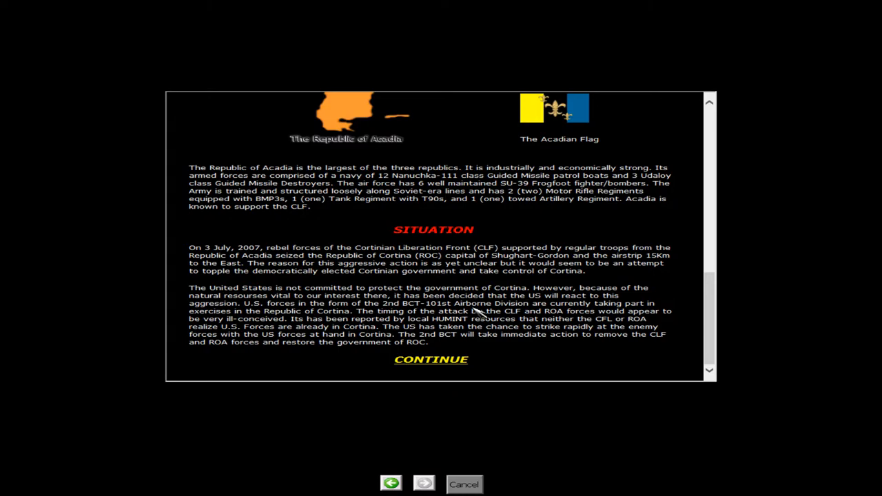
- Continue past the intro to the Select Your Mission screen
{"action": "left_click", "coordinate": [430, 359]}
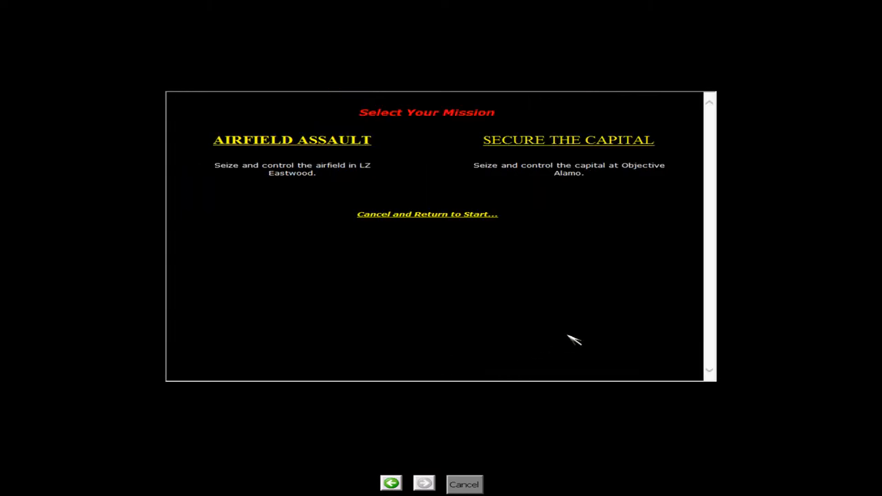
{"action": "mouse_move", "coordinate": [438, 141]}
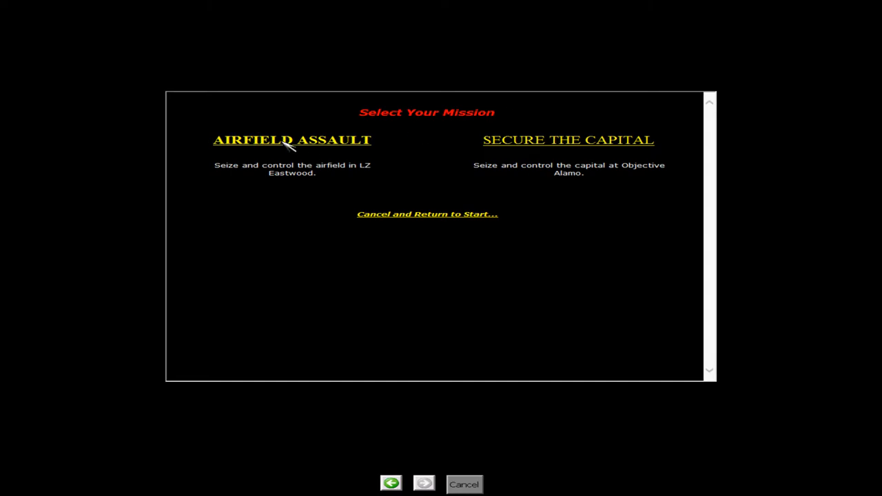
- Choose Airfield Assault and read its operation order down to Execution and Timings
{"action": "left_click", "coordinate": [293, 140]}
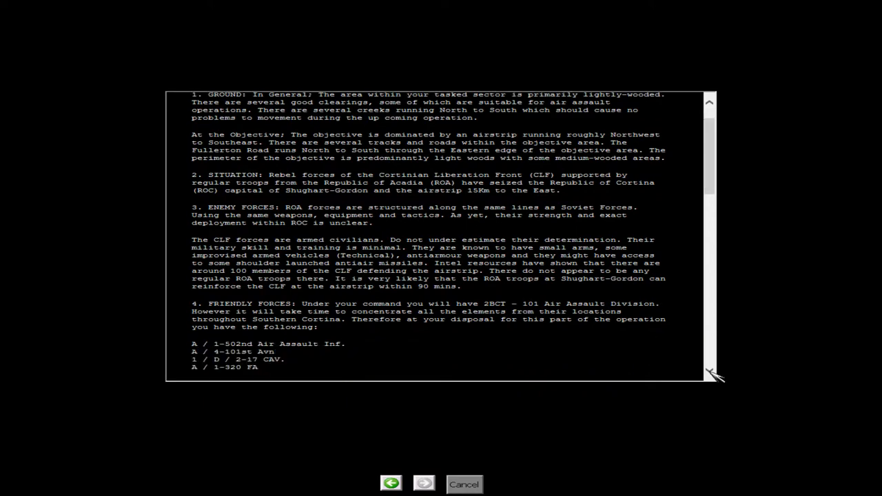
{"action": "scroll", "scroll_direction": "down", "scroll_amount": 3}
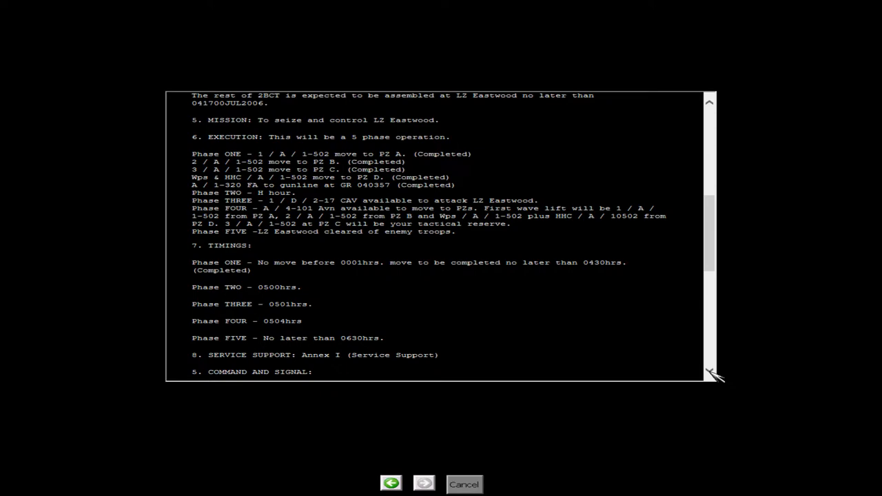
{"action": "scroll", "scroll_direction": "down", "scroll_amount": 3}
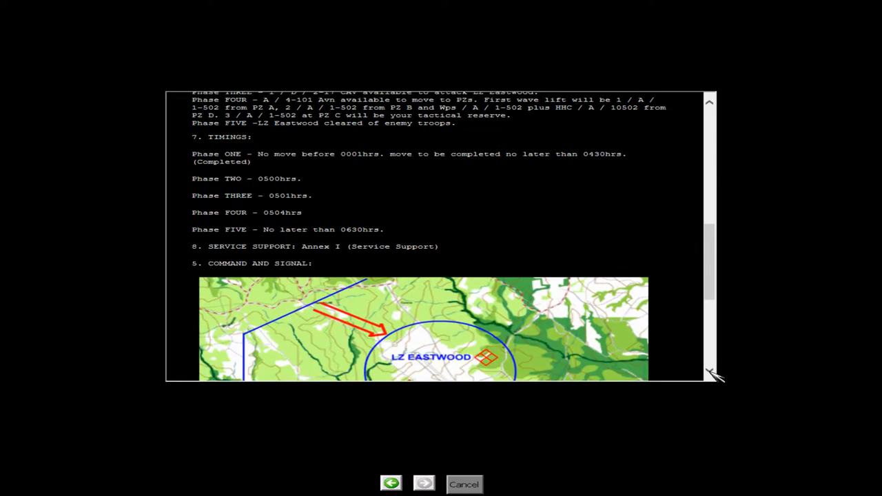
{"action": "mouse_move", "coordinate": [419, 214]}
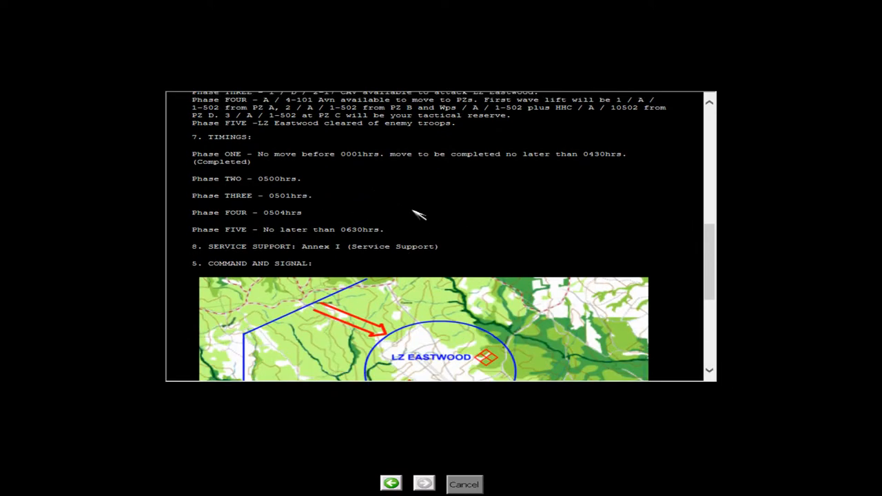
{"action": "mouse_move", "coordinate": [421, 206]}
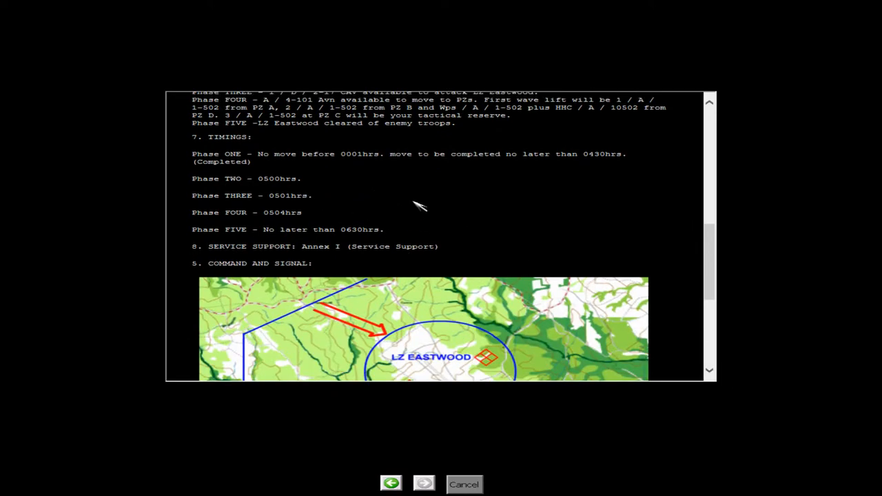
{"action": "mouse_move", "coordinate": [273, 181]}
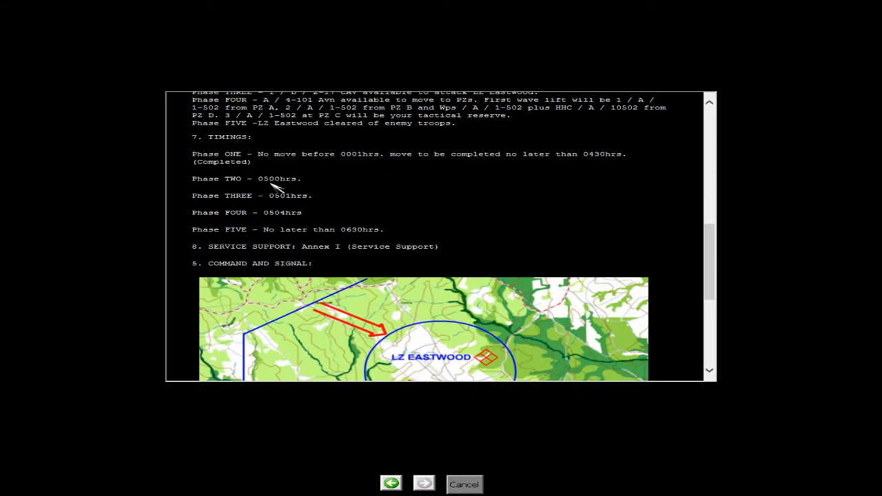
{"action": "scroll", "scroll_direction": "up", "scroll_amount": 3}
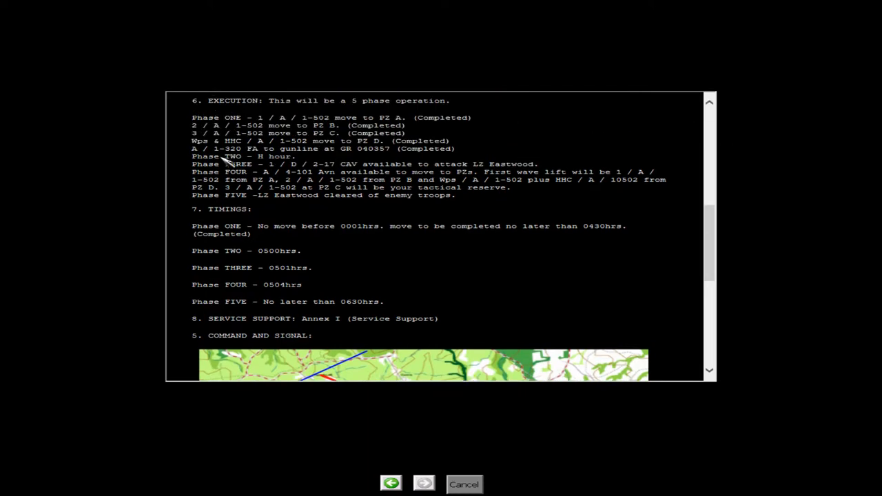
{"action": "mouse_move", "coordinate": [279, 154]}
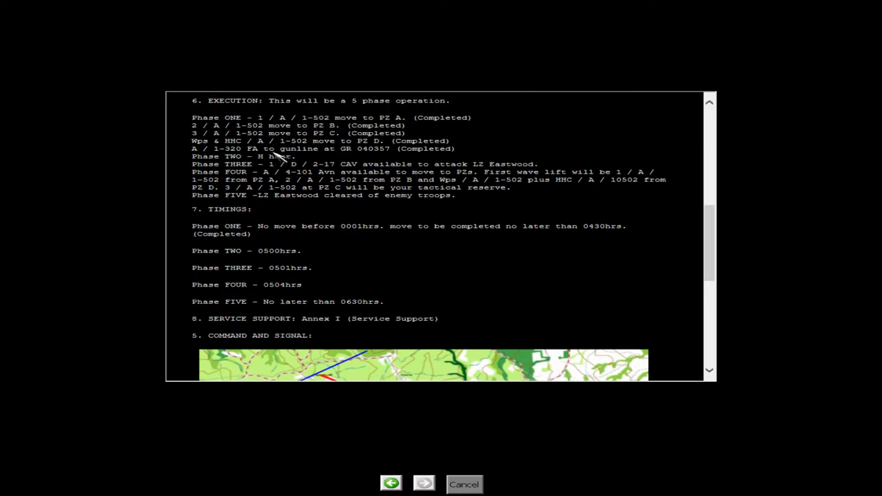
{"action": "mouse_move", "coordinate": [351, 168]}
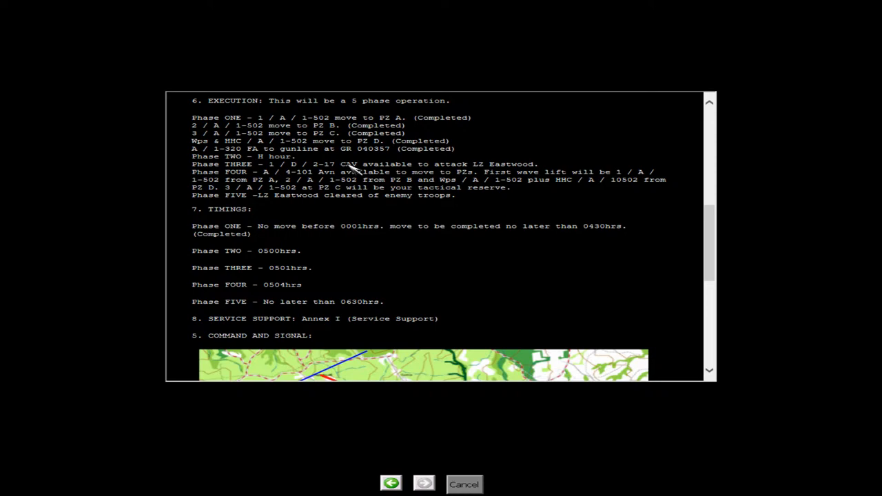
{"action": "mouse_move", "coordinate": [355, 173]}
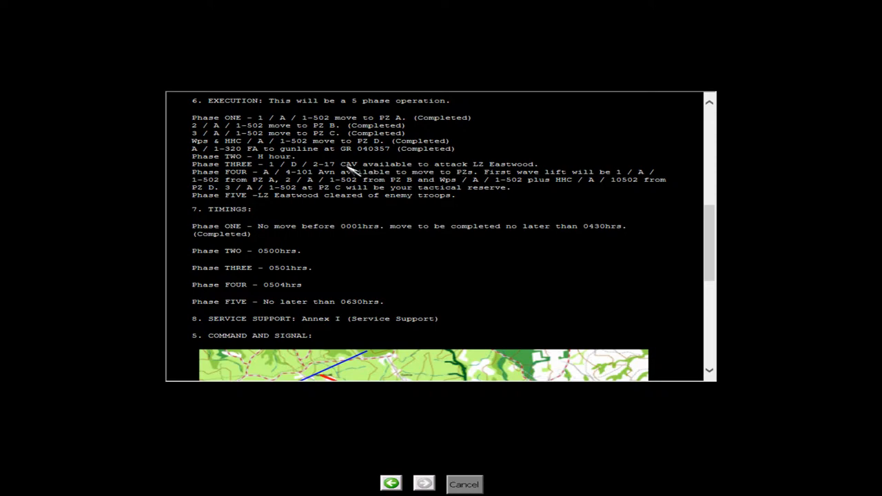
{"action": "mouse_move", "coordinate": [314, 172]}
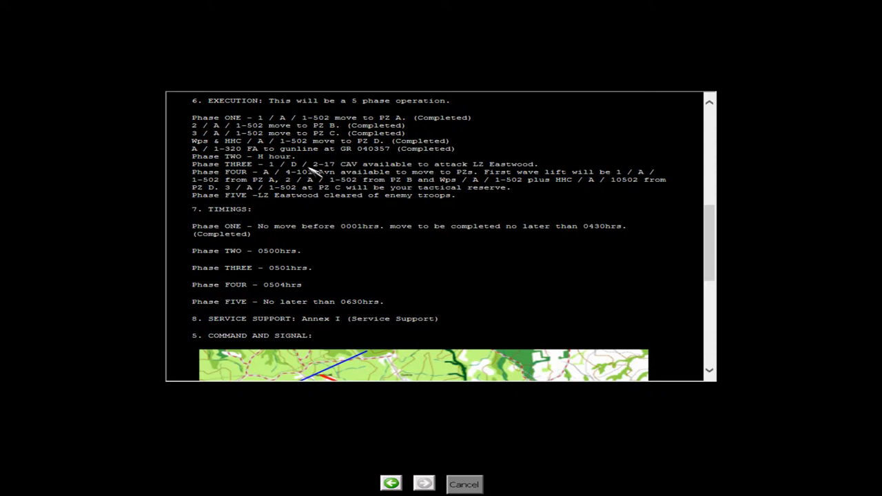
{"action": "mouse_move", "coordinate": [737, 356]}
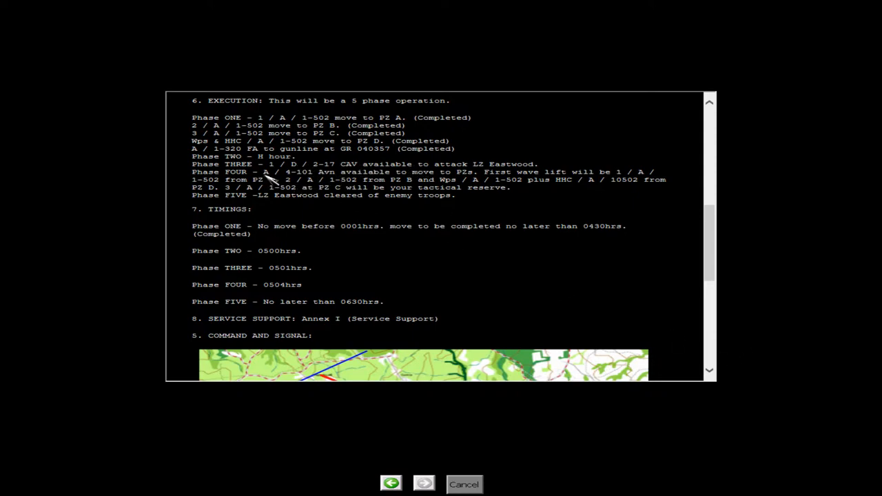
{"action": "mouse_move", "coordinate": [342, 185]}
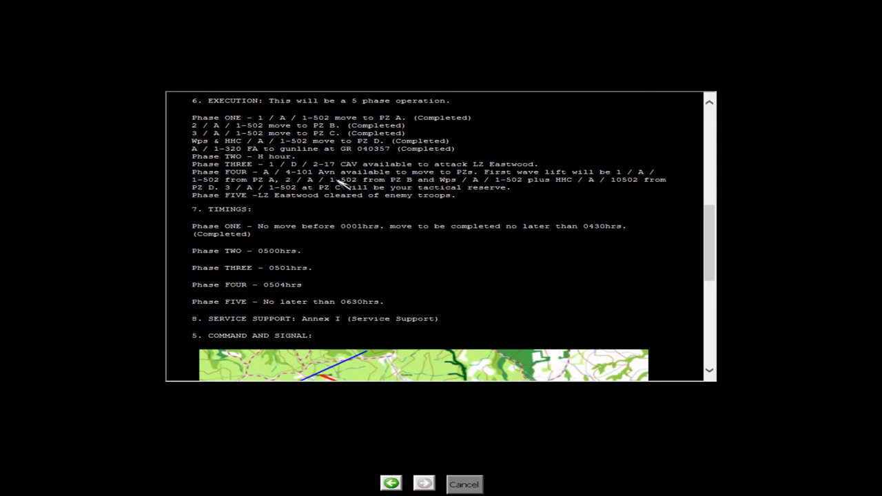
{"action": "mouse_move", "coordinate": [590, 288]}
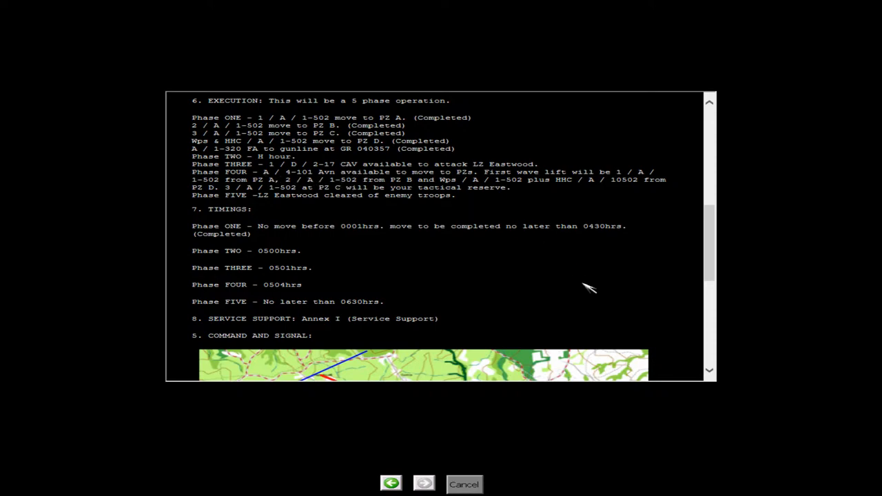
{"action": "mouse_move", "coordinate": [355, 186]}
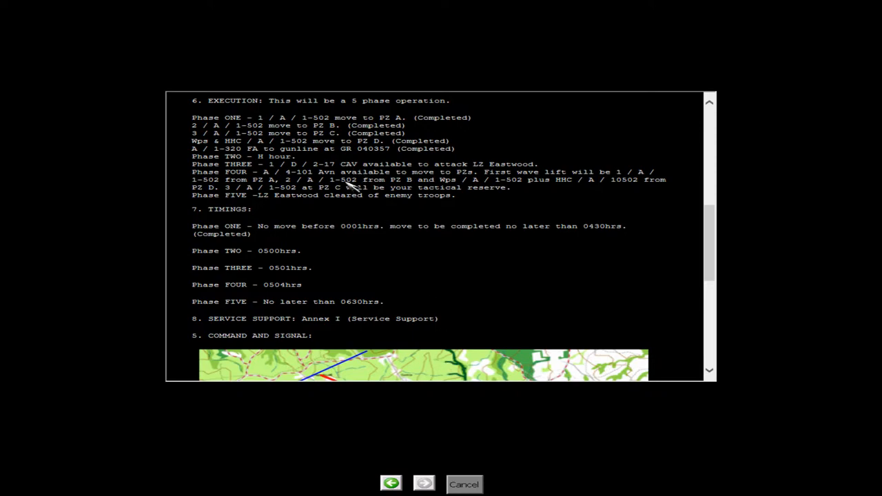
{"action": "mouse_move", "coordinate": [356, 176]}
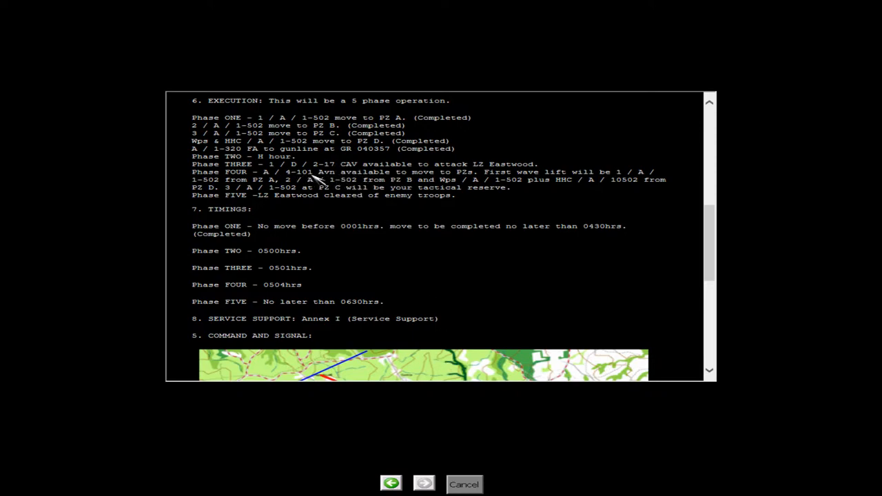
{"action": "mouse_move", "coordinate": [617, 178]}
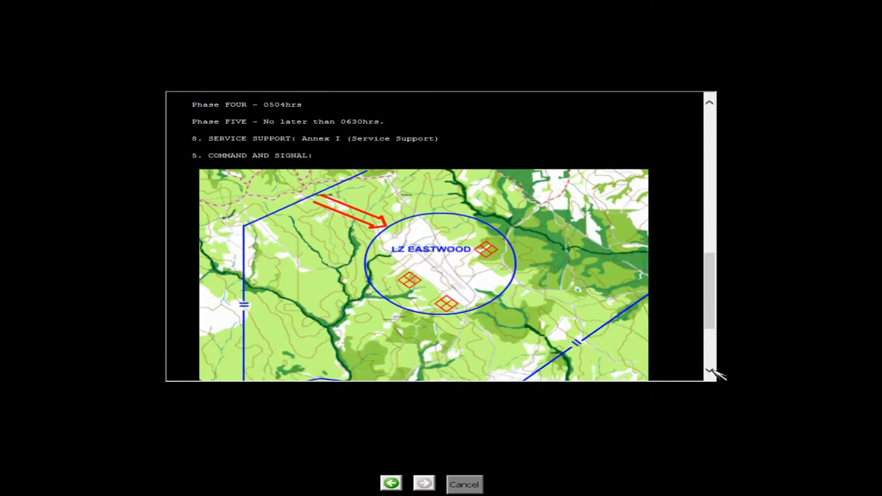
- Enter the mission from the briefing and confirm OK in the Start? dialog
{"action": "scroll", "scroll_direction": "down", "scroll_amount": 3}
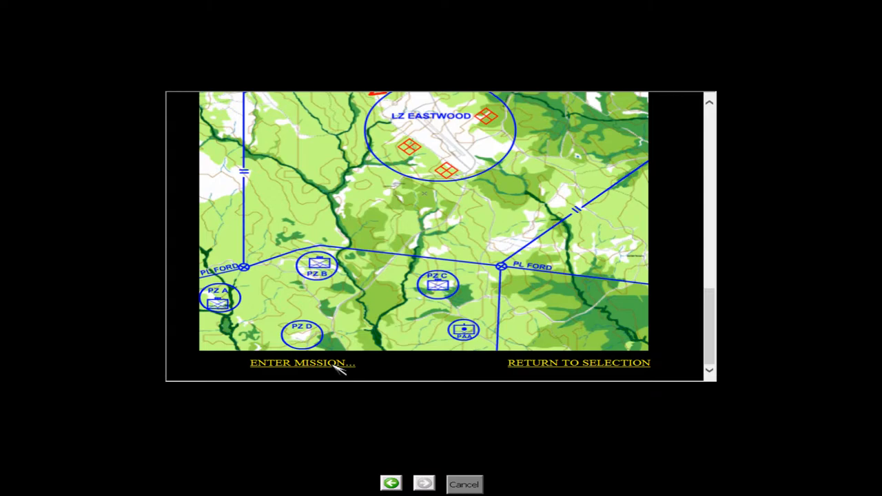
{"action": "left_click", "coordinate": [302, 363]}
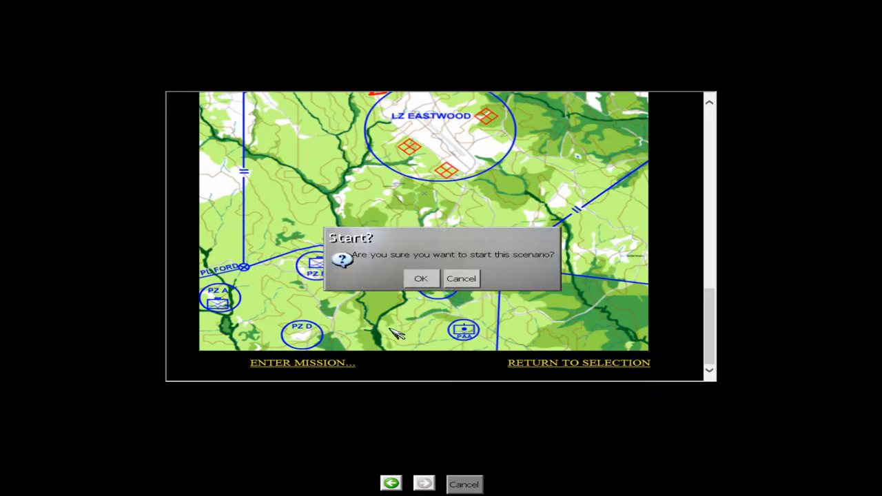
{"action": "left_click", "coordinate": [420, 278]}
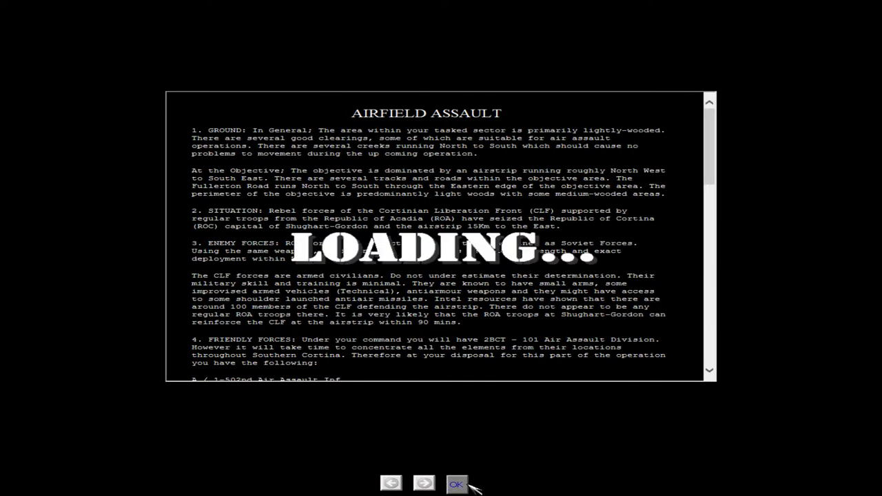
- Return to the game window once the LZ Eastwood tactical map has loaded
{"action": "left_click", "coordinate": [456, 482]}
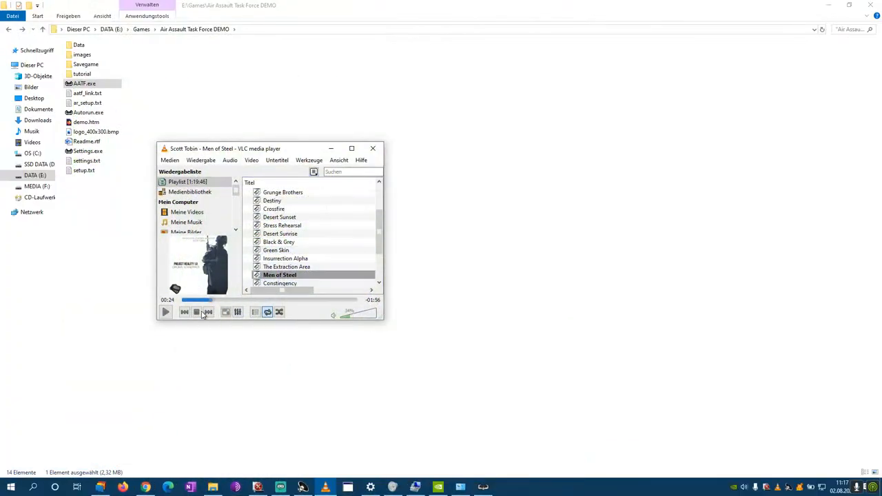
{"action": "left_click", "coordinate": [165, 311]}
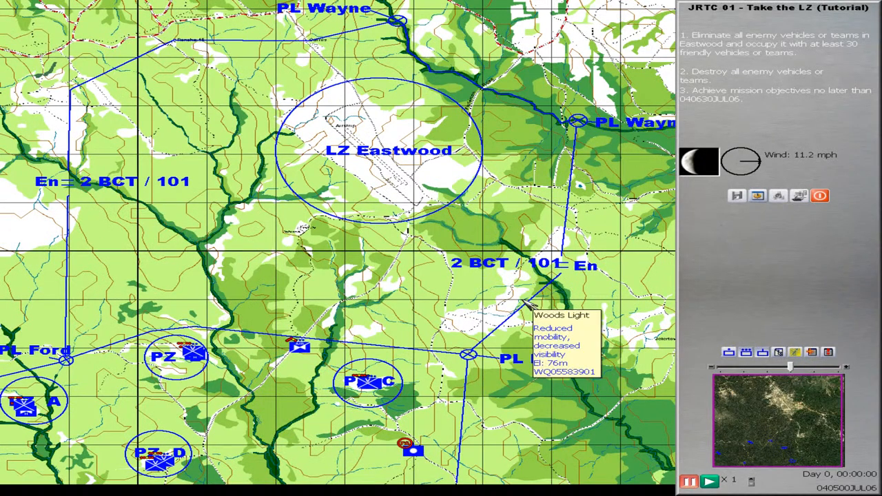
{"action": "mouse_move", "coordinate": [361, 455]}
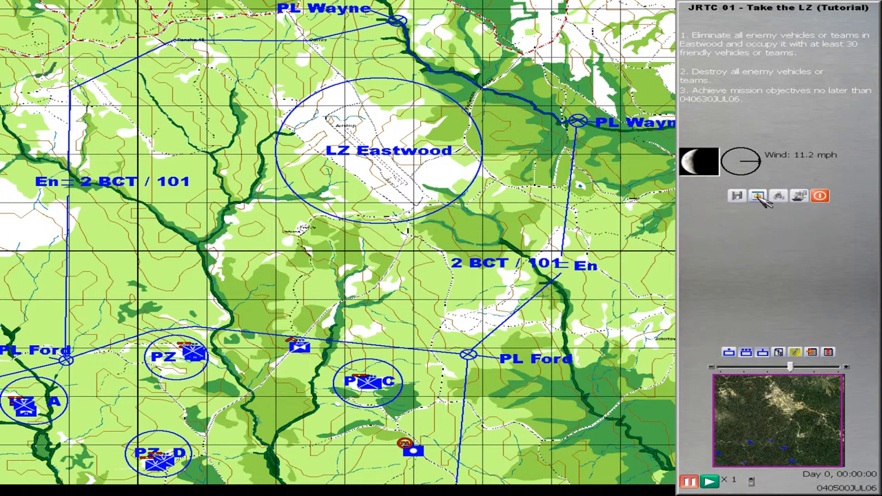
- In the map display options, tick Enemy SITTEMP to show enemy templates around LZ Eastwood
{"action": "left_click", "coordinate": [758, 196]}
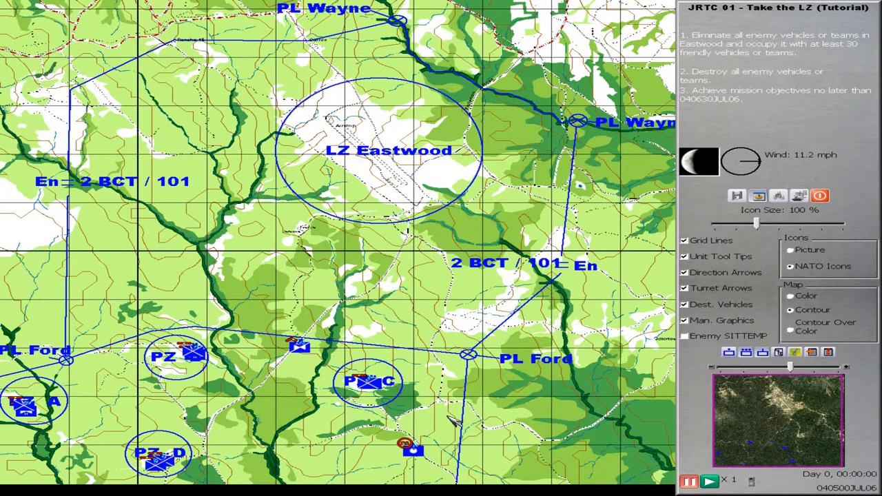
{"action": "mouse_move", "coordinate": [268, 62]}
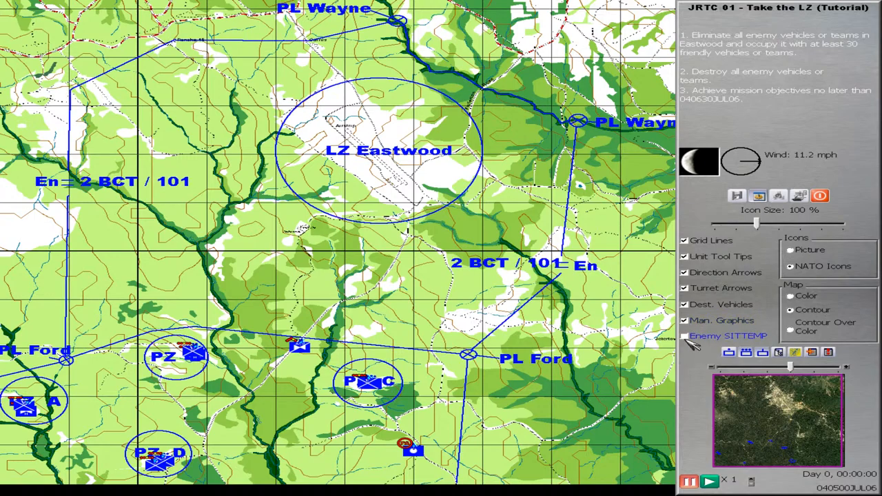
{"action": "left_click", "coordinate": [684, 336]}
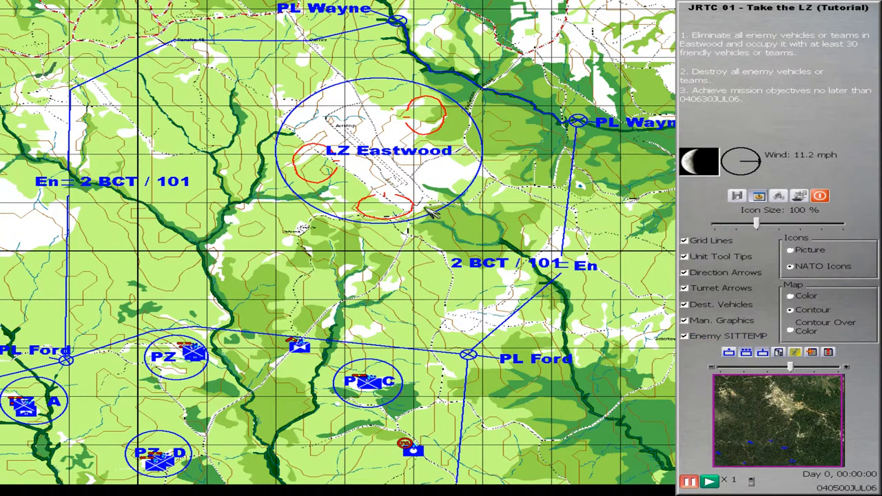
{"action": "mouse_move", "coordinate": [594, 260]}
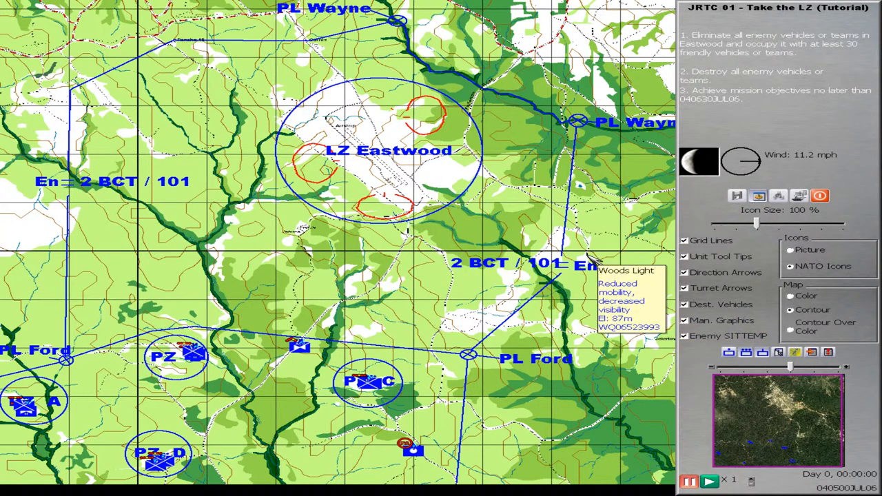